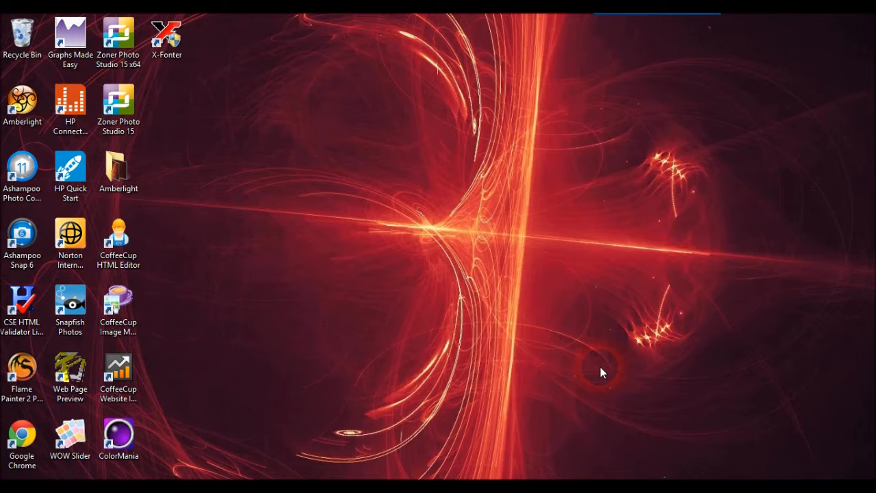
pyautogui.moveTo(514, 330)
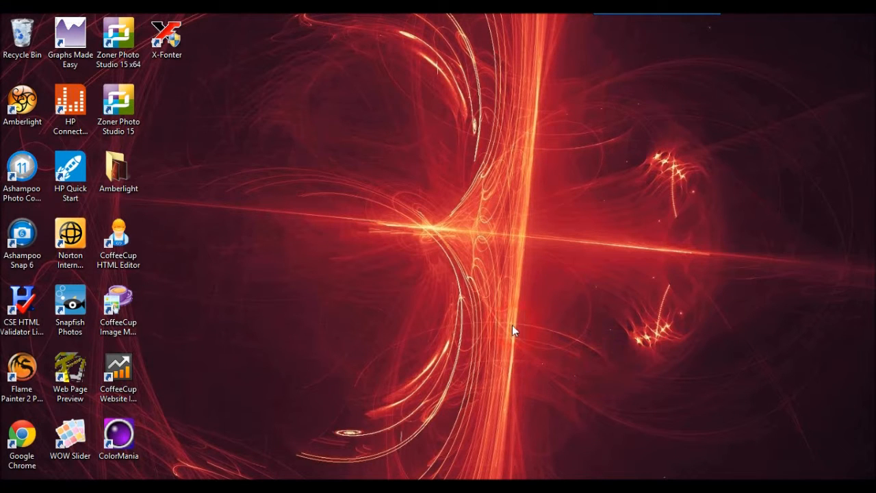
pyautogui.moveTo(506, 323)
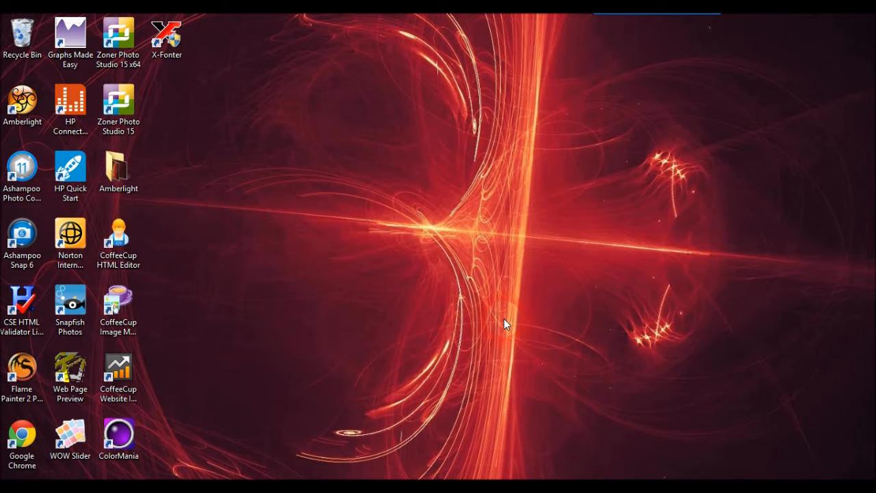
pyautogui.moveTo(484, 317)
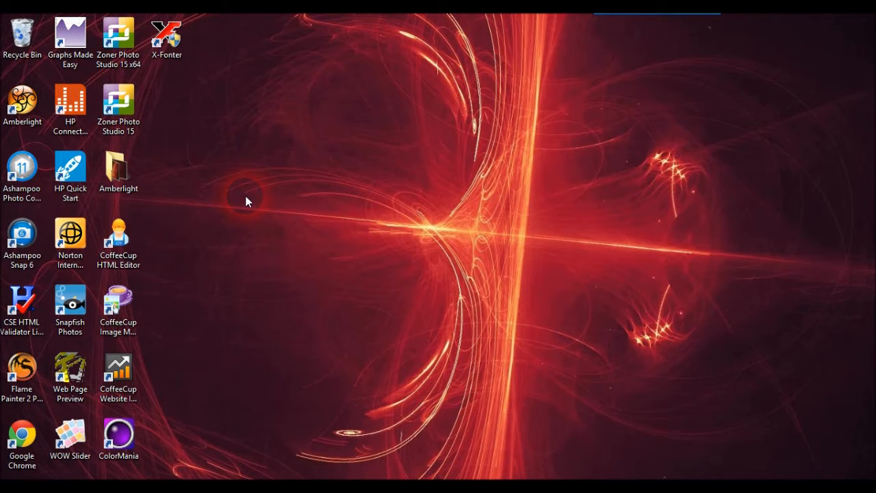
# Step: Launch Ashampoo Photo Commander 11 from its desktop shortcut
pyautogui.click(22, 167)
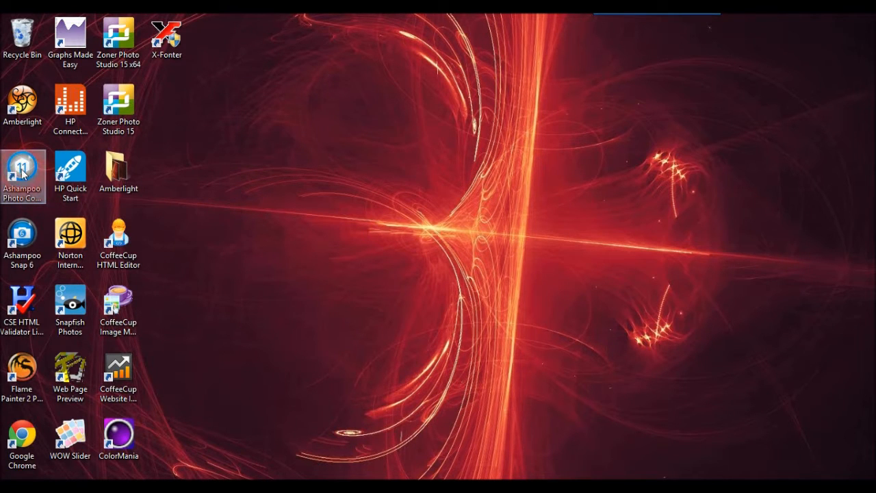
pyautogui.doubleClick(22, 176)
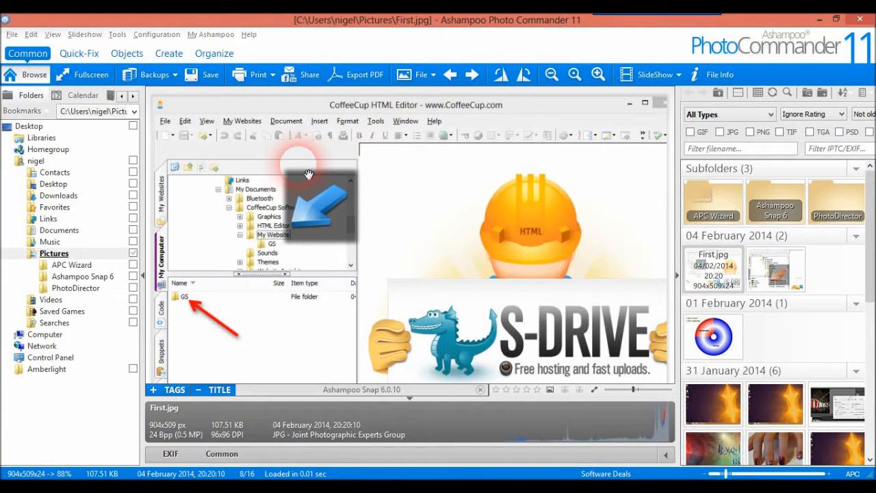
pyautogui.moveTo(438, 135)
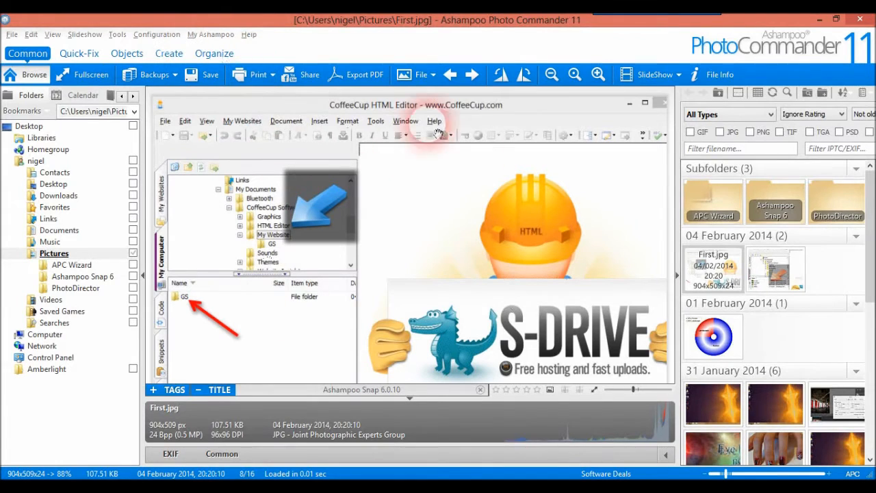
pyautogui.moveTo(712, 191)
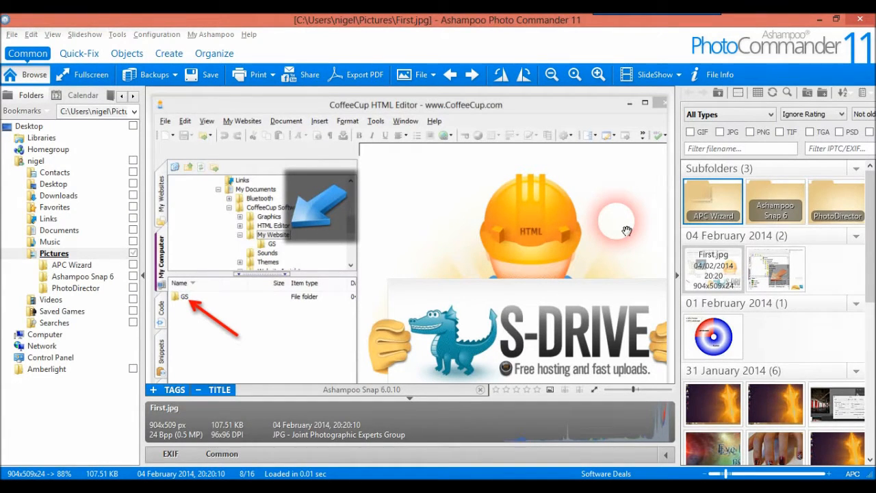
pyautogui.moveTo(545, 228)
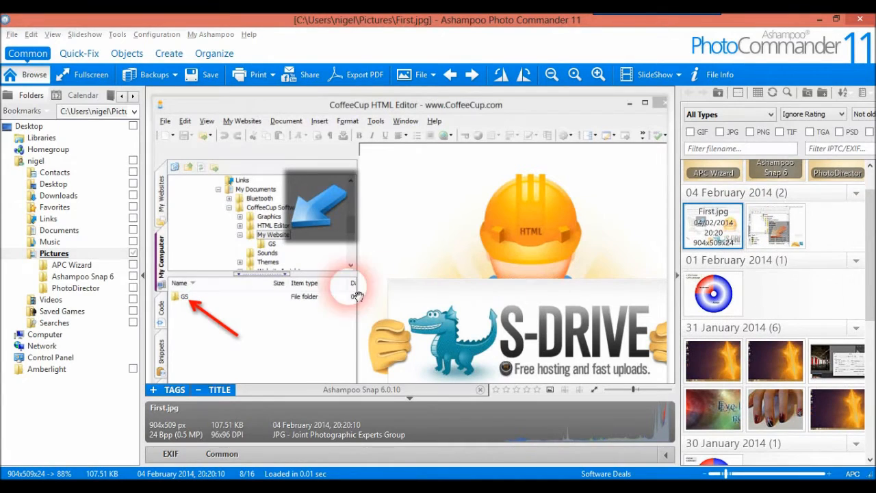
pyautogui.moveTo(208, 295)
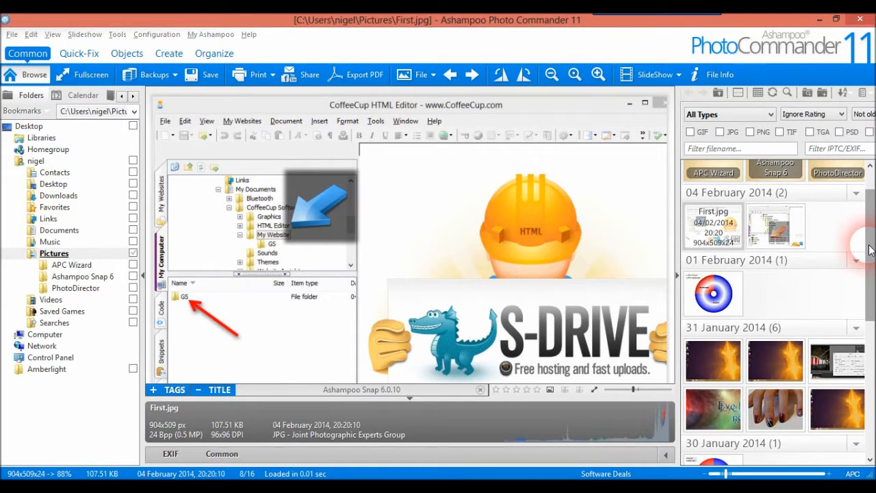
# Step: Scroll the Pictures thumbnails down toward the older 2009 images with Renault.jpg
pyautogui.scroll(-3)
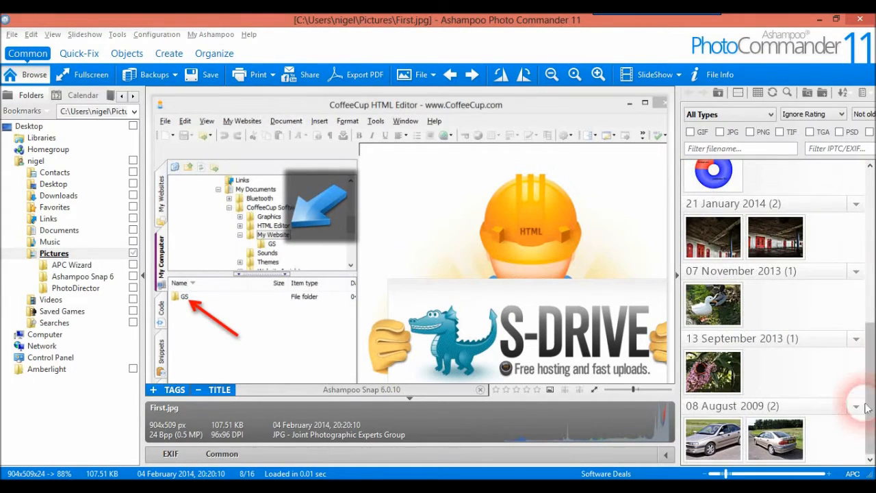
pyautogui.moveTo(775, 439)
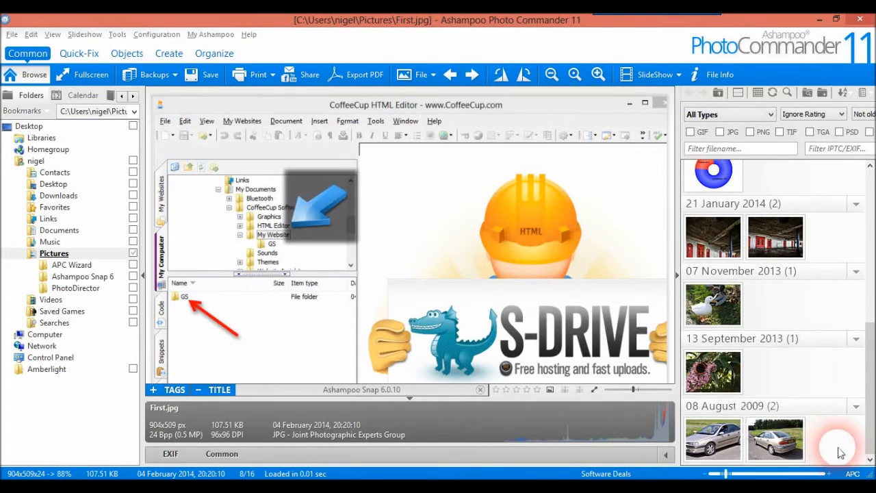
pyautogui.moveTo(775, 440)
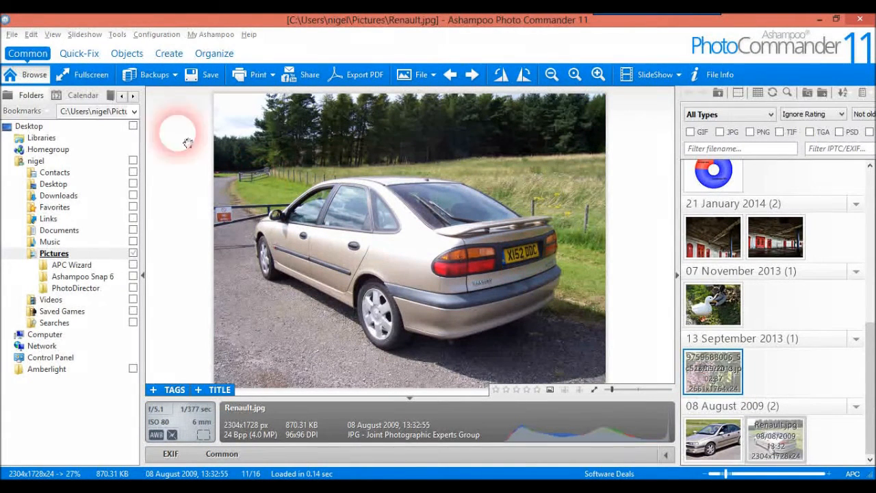
pyautogui.moveTo(79, 53)
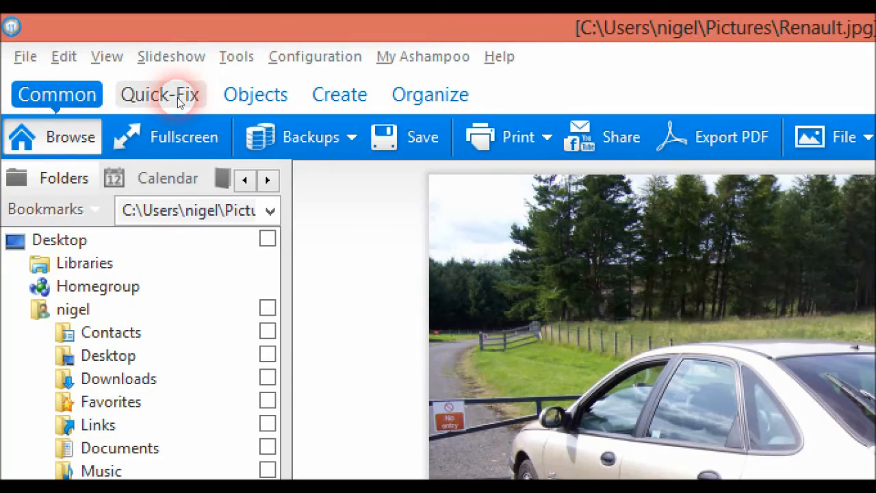
# Step: Show the Quick-Fix editing tools for the previewed Renault.jpg photo
pyautogui.click(159, 95)
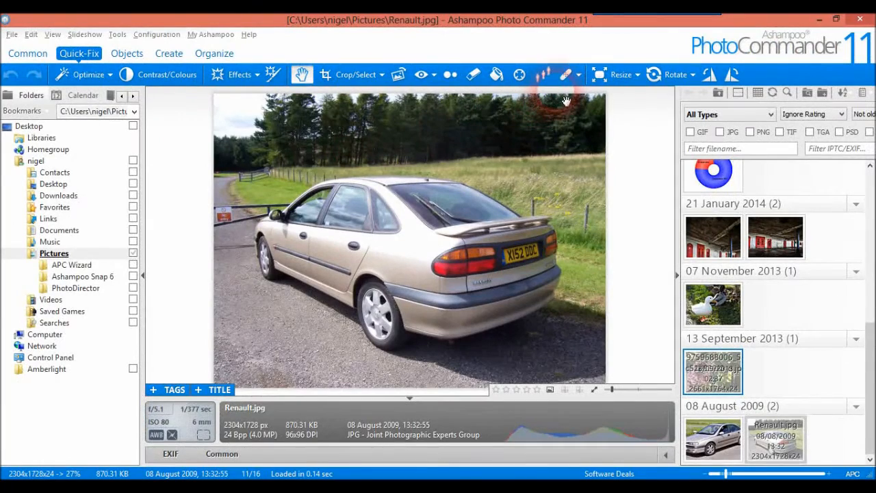
pyautogui.moveTo(542, 74)
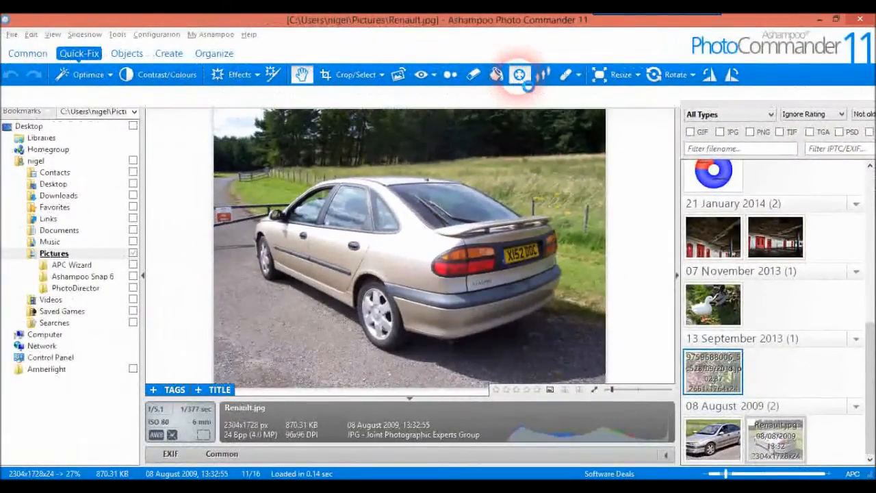
# Step: Start the Focus effect and place its sharp ellipse over the car's rear light
pyautogui.click(519, 74)
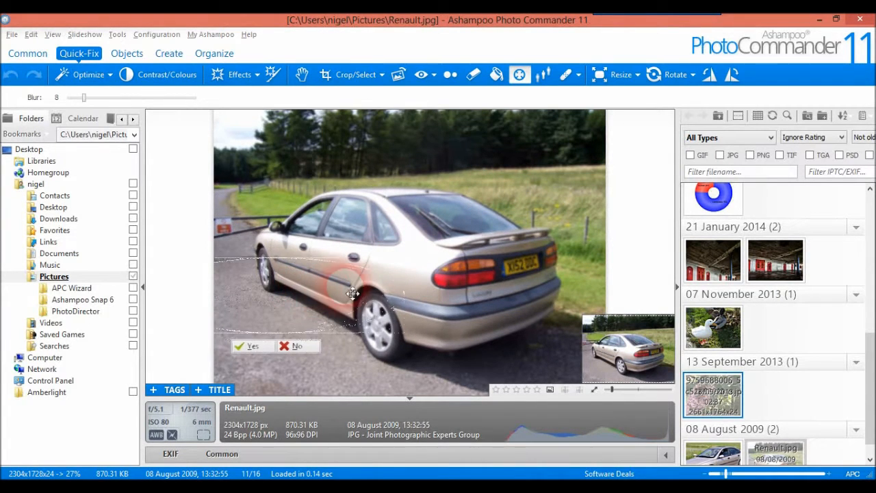
pyautogui.moveTo(354, 294); pyautogui.dragTo(533, 259)
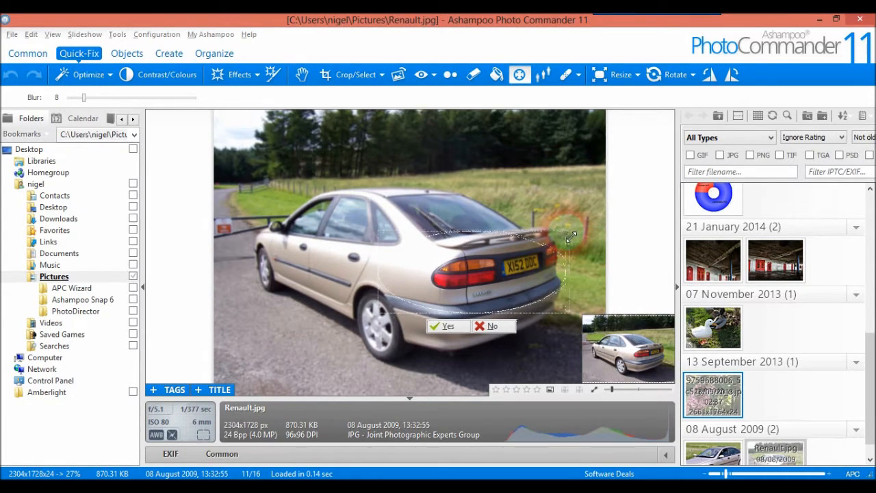
pyautogui.moveTo(568, 236); pyautogui.dragTo(514, 299)
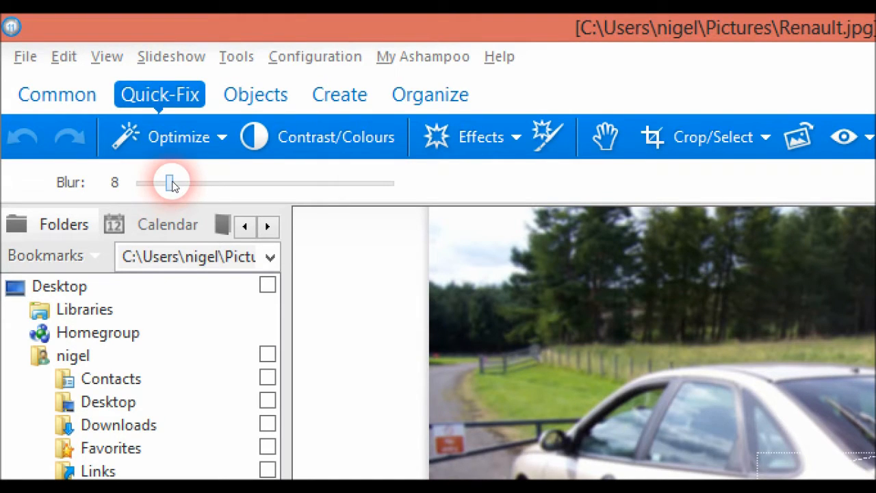
# Step: Raise the Focus effect's blur strength from 8 to 17
pyautogui.moveTo(170, 183); pyautogui.dragTo(198, 182)
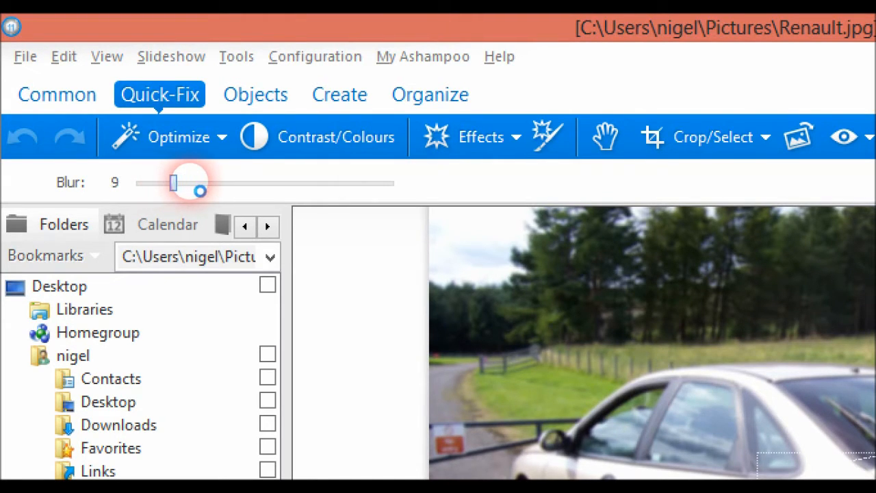
pyautogui.moveTo(173, 182); pyautogui.dragTo(208, 182)
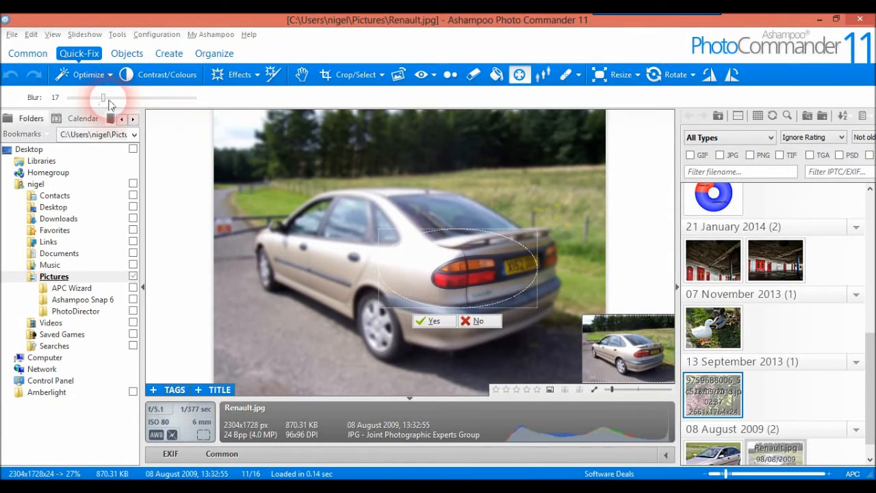
# Step: Adjust the blur strength up to about 20 and accept the focus blur with Yes
pyautogui.moveTo(103, 97); pyautogui.dragTo(85, 102)
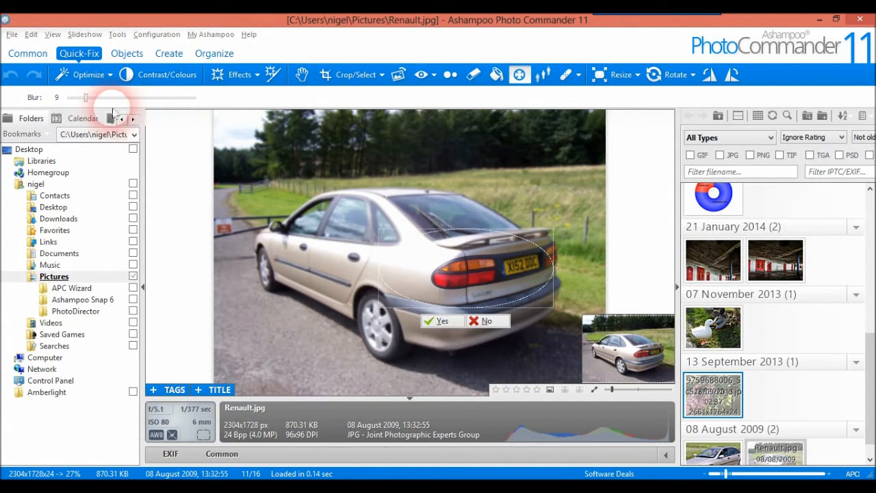
pyautogui.moveTo(87, 97); pyautogui.dragTo(99, 97)
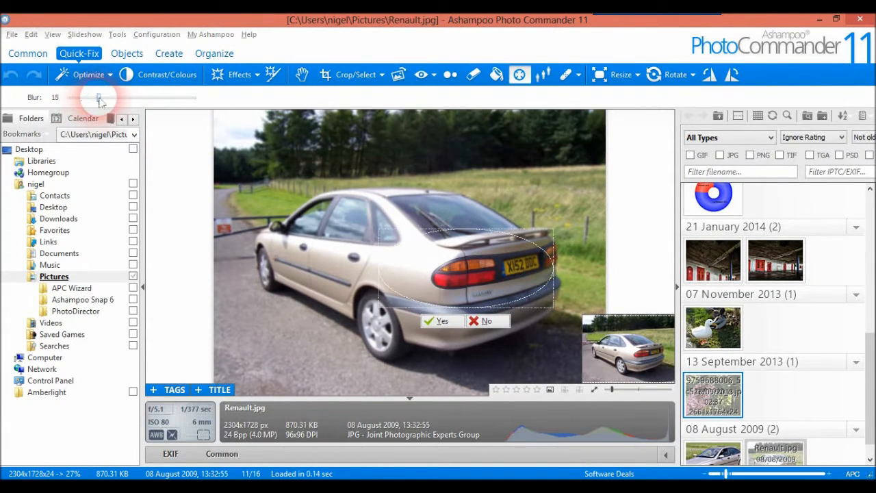
pyautogui.moveTo(99, 97); pyautogui.dragTo(108, 98)
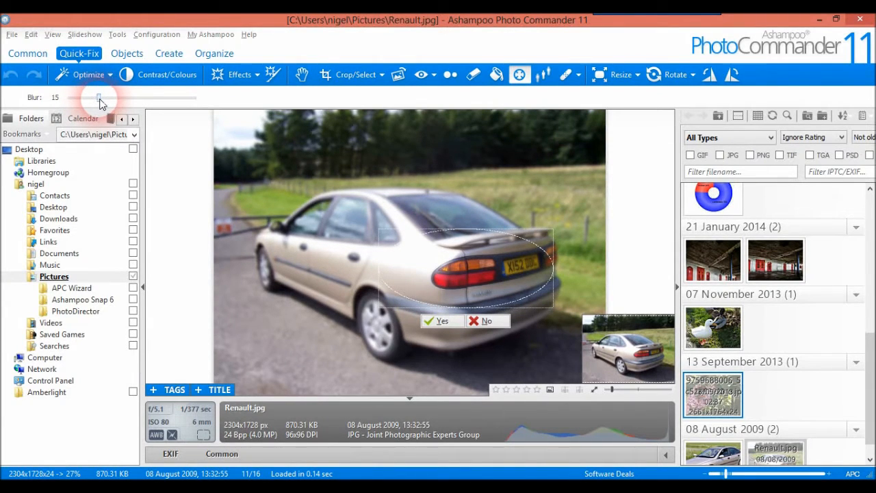
pyautogui.moveTo(99, 98); pyautogui.dragTo(129, 97)
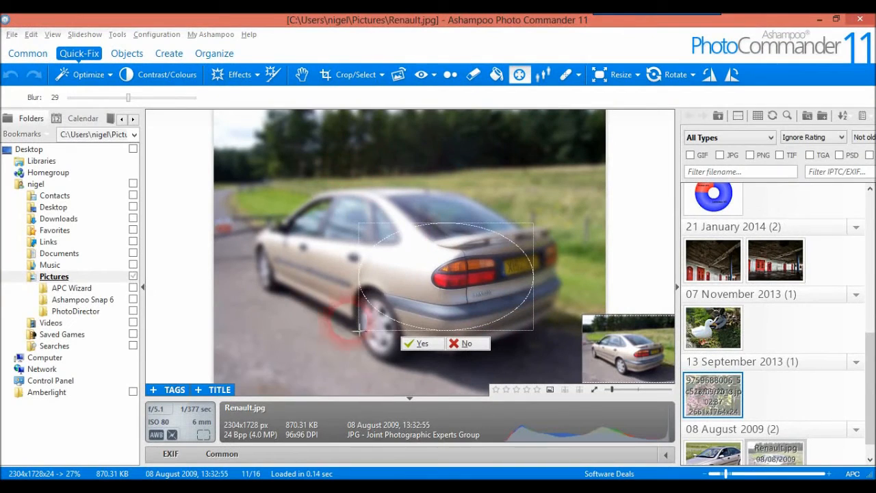
pyautogui.moveTo(468, 309)
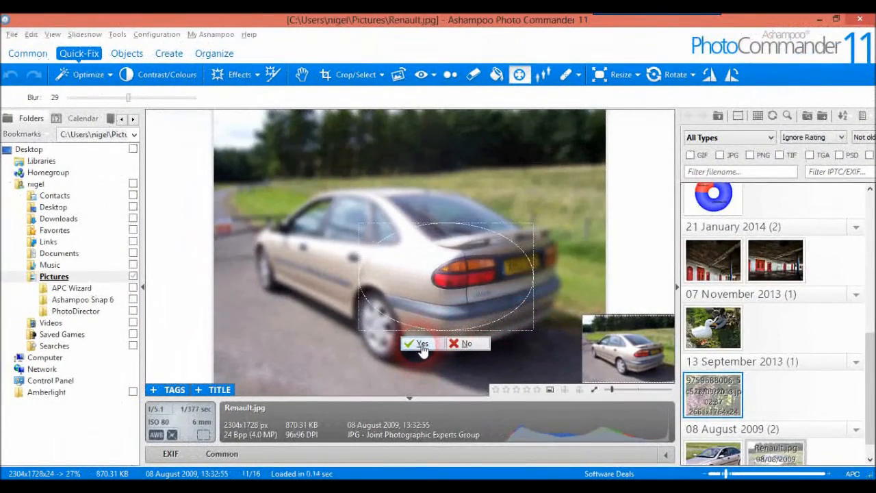
pyautogui.click(418, 342)
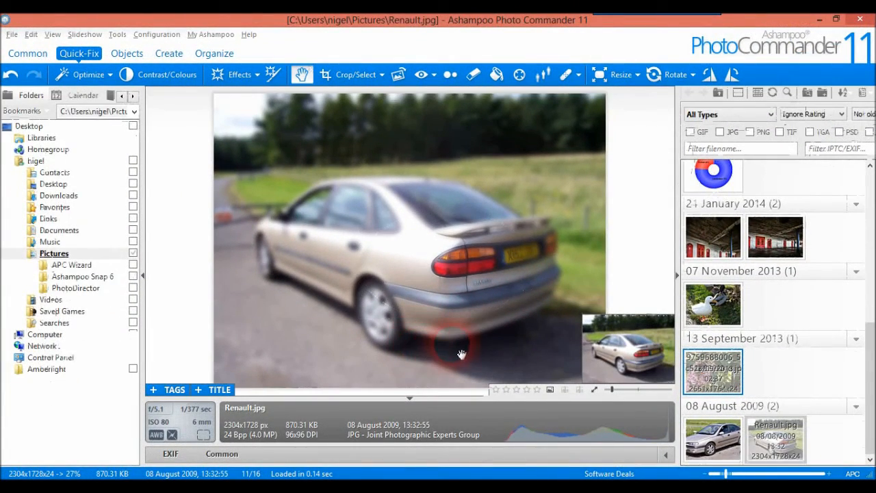